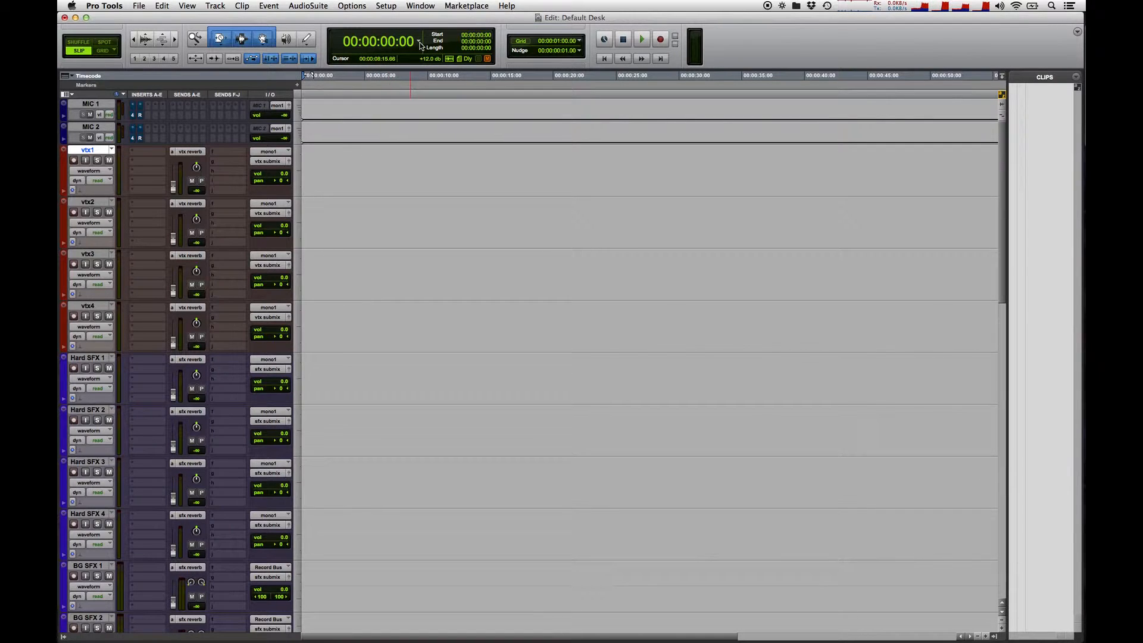
- Keep the main counter in timecode and set the nudge amount to one frame
click(422, 44)
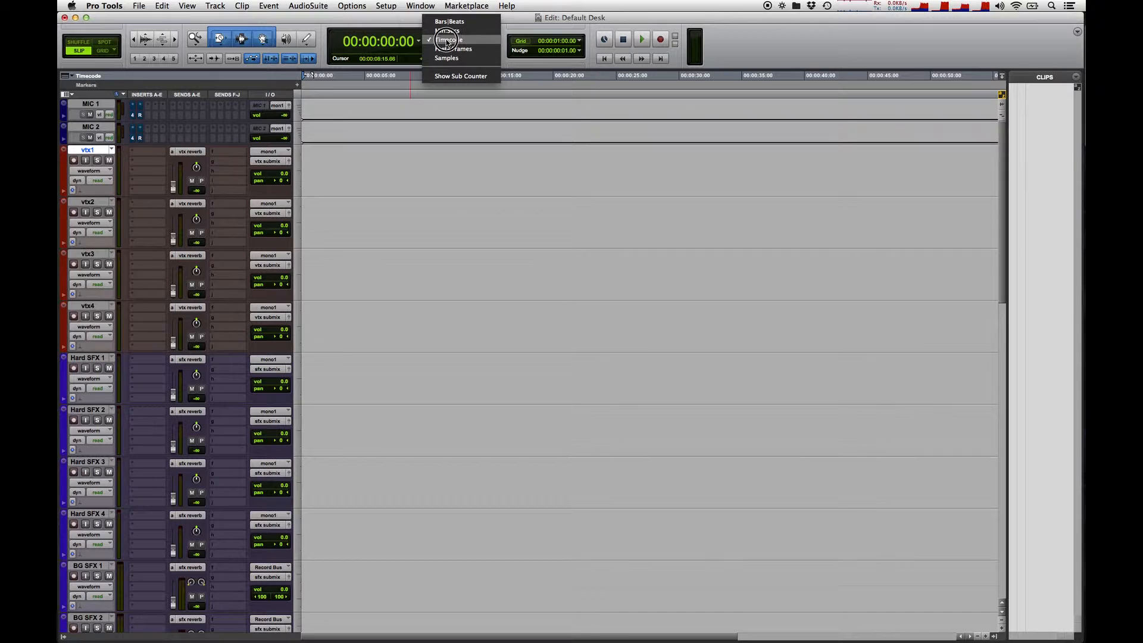
click(448, 39)
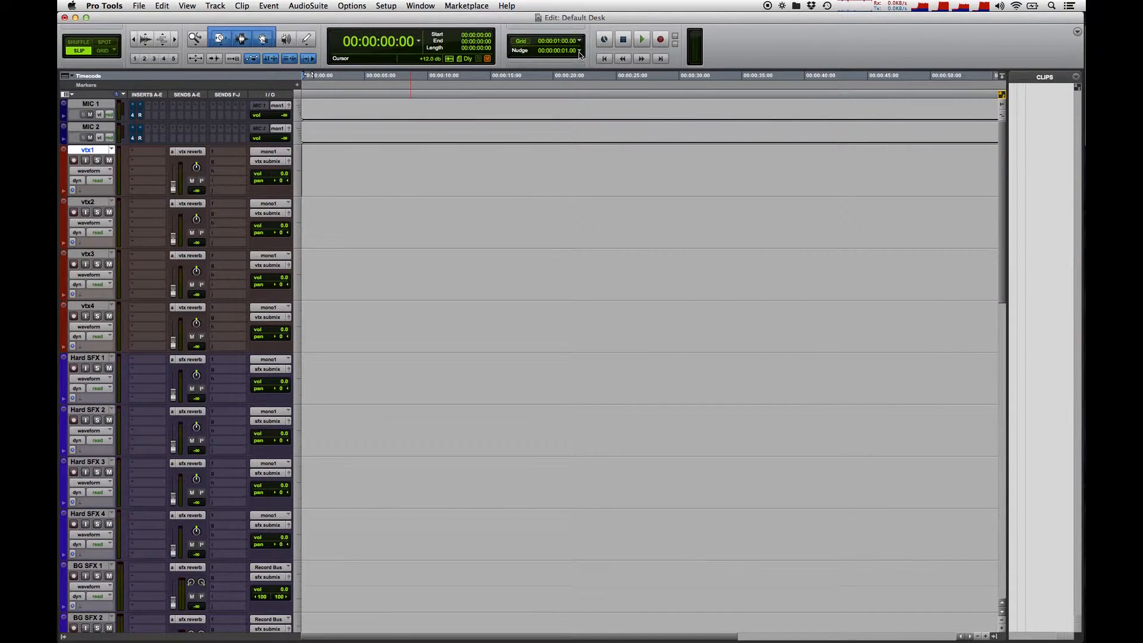
click(577, 41)
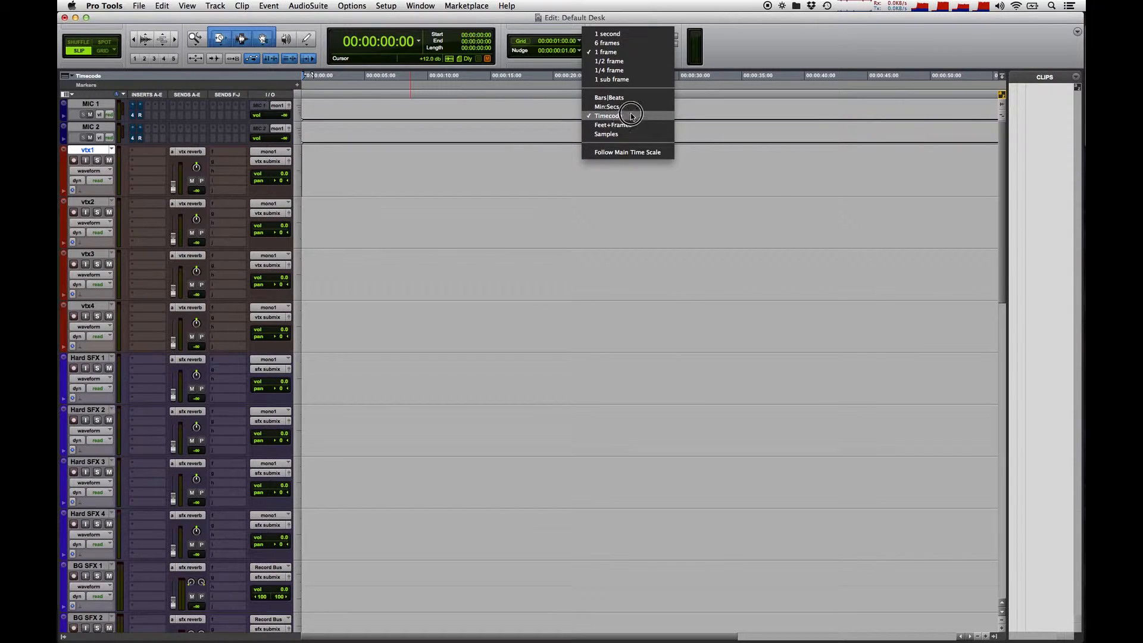
mouse_move(648, 56)
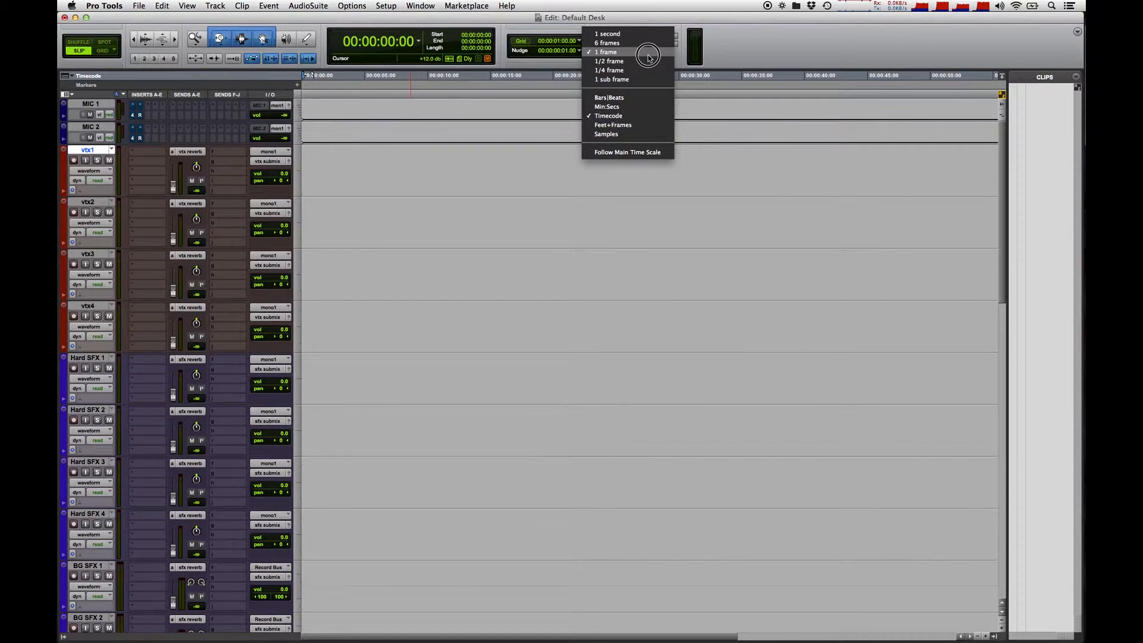
click(606, 52)
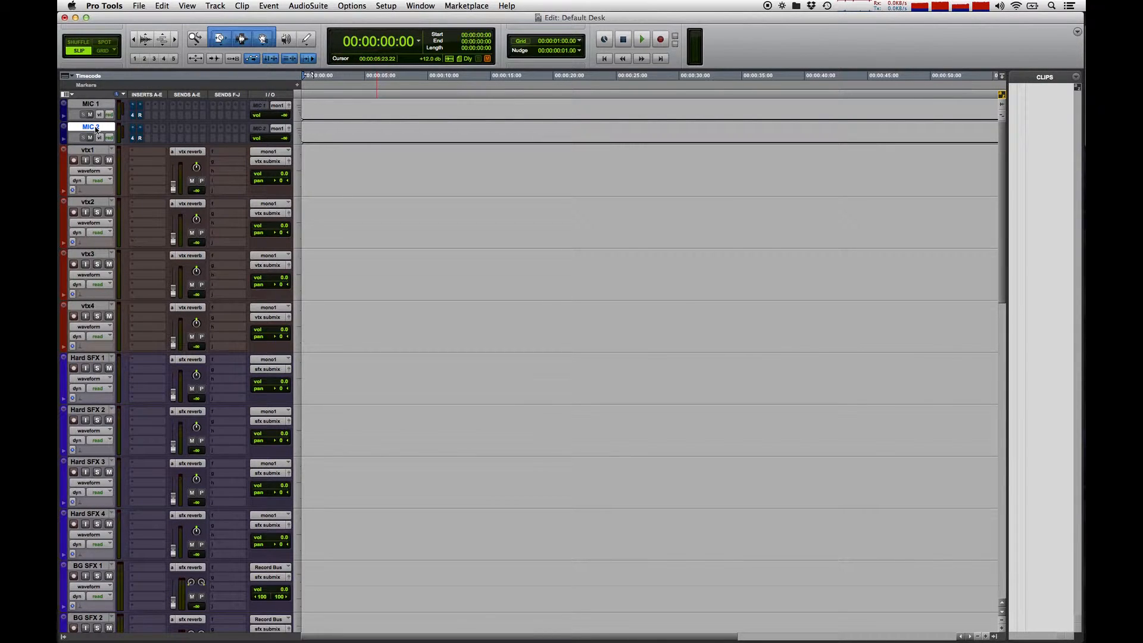
- Create one mono audio track after MIC 2 and name it '2 Beep'
click(215, 6)
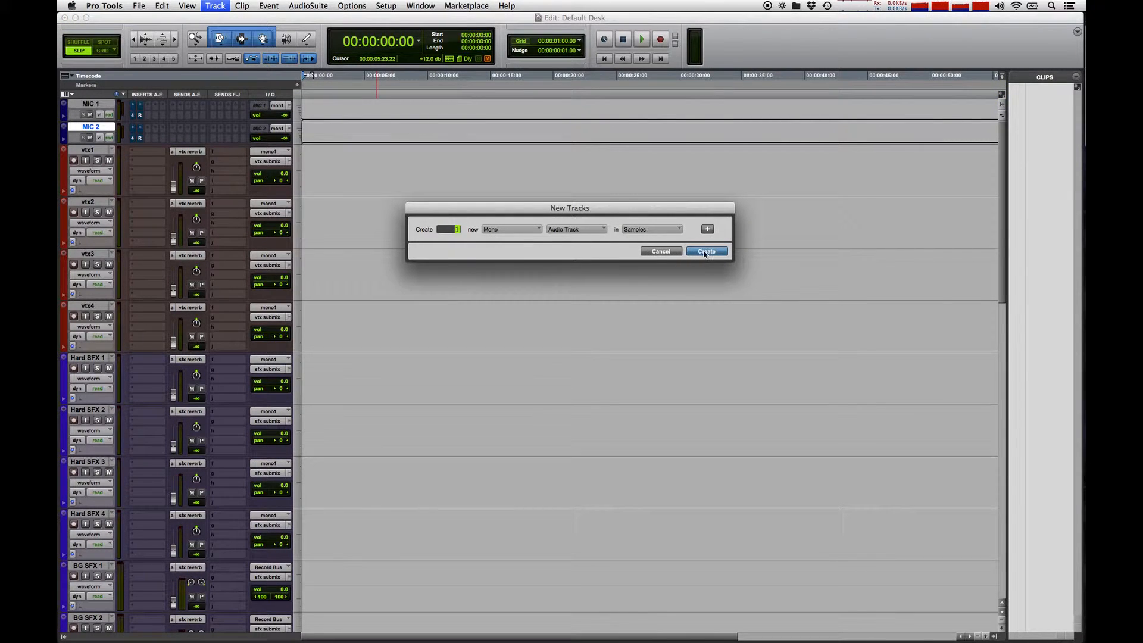
click(705, 251)
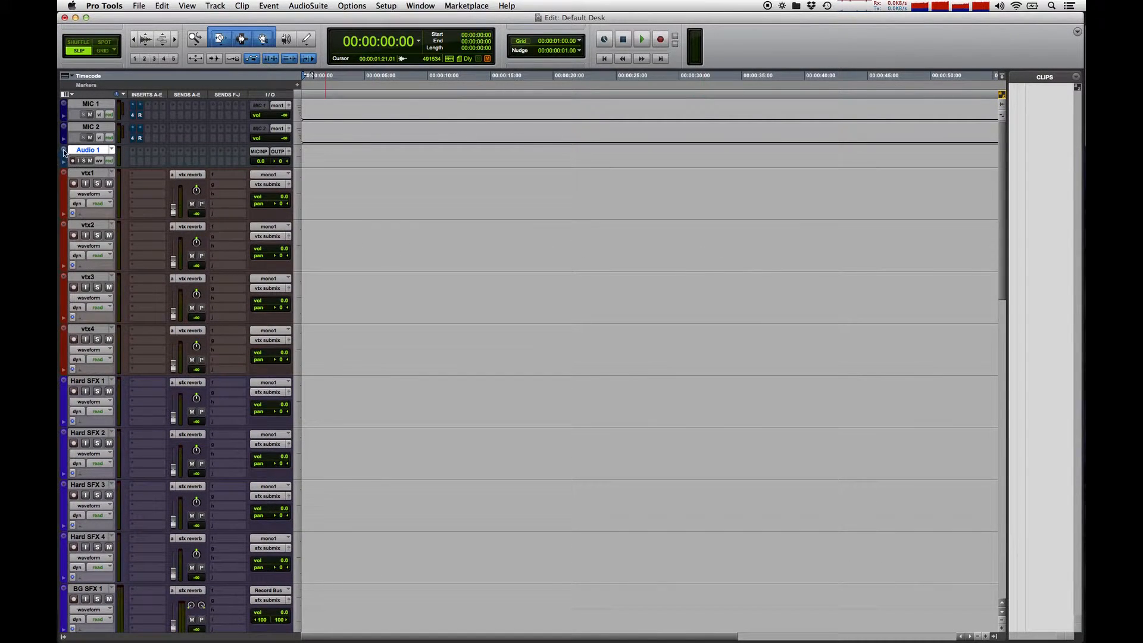
double_click(91, 149)
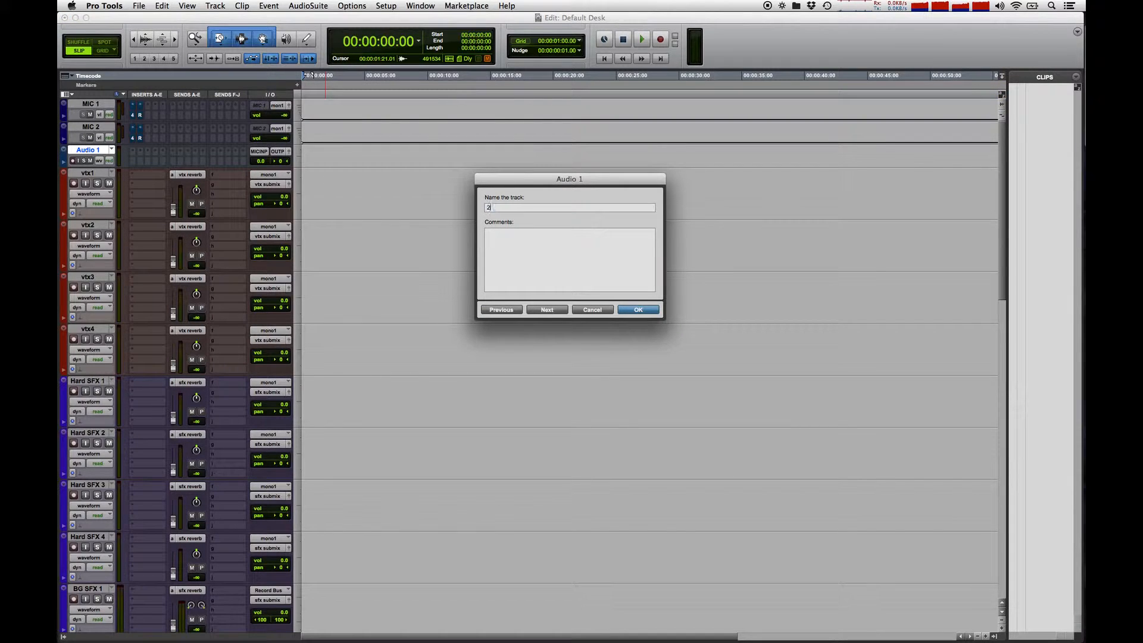
text(Beep)
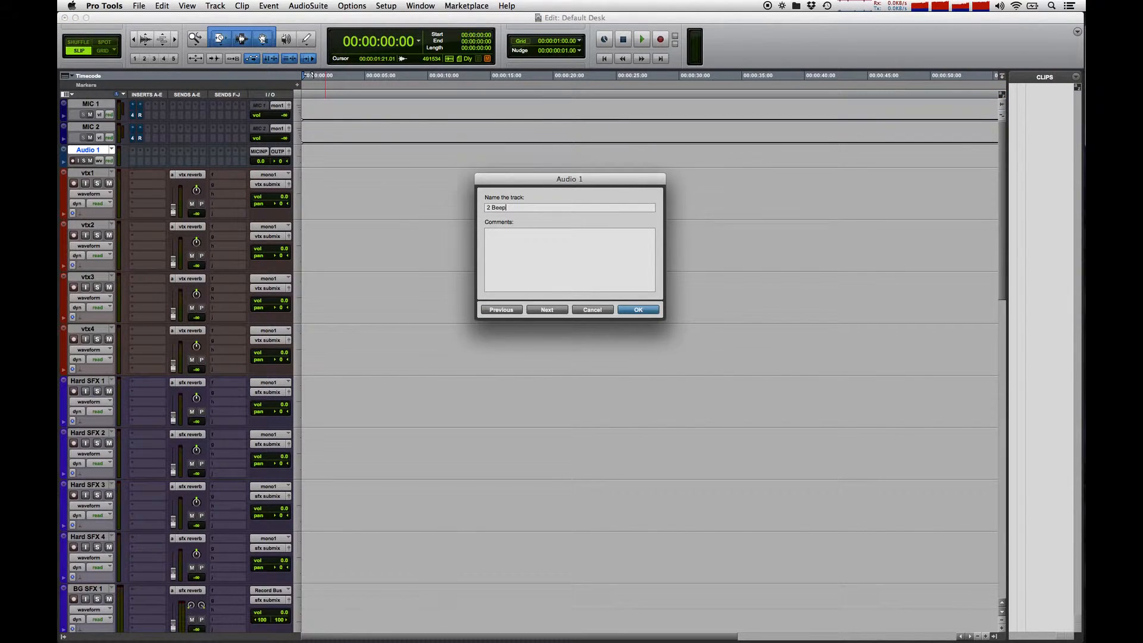
click(638, 310)
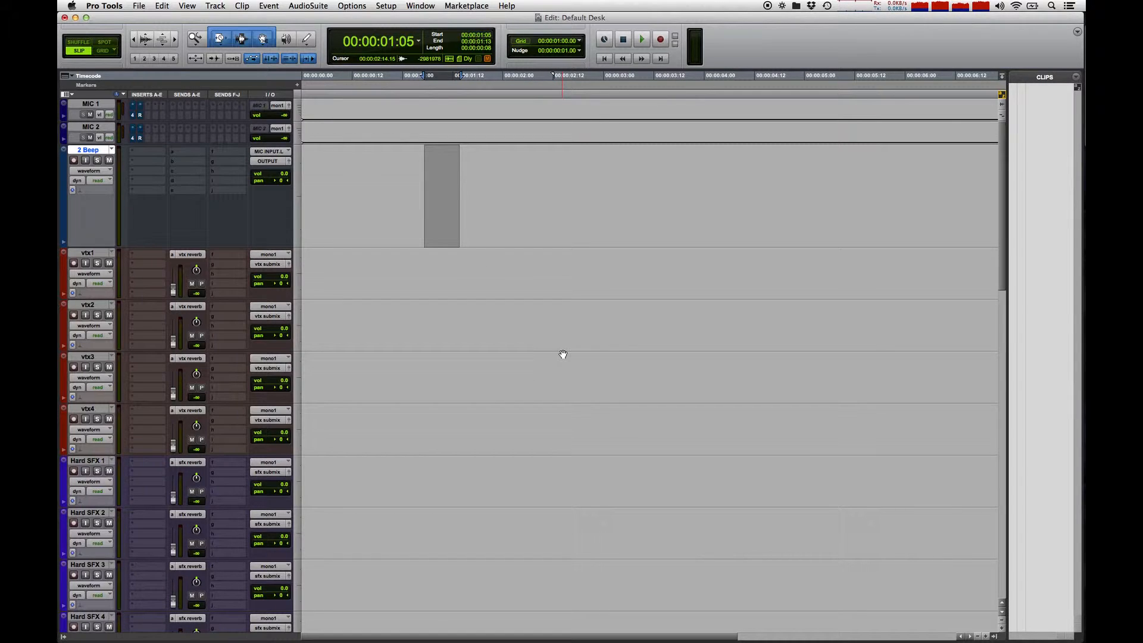
- Render a 1000 Hz sine at -20 dB with AudioSuite Signal Generator into the selection
click(306, 5)
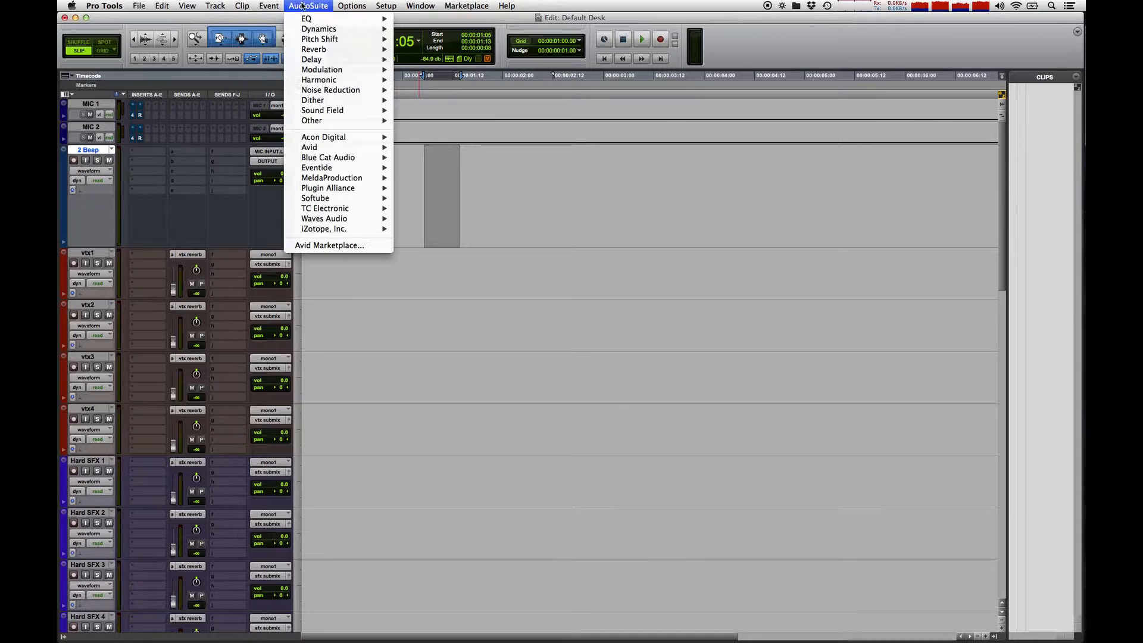
mouse_move(312, 120)
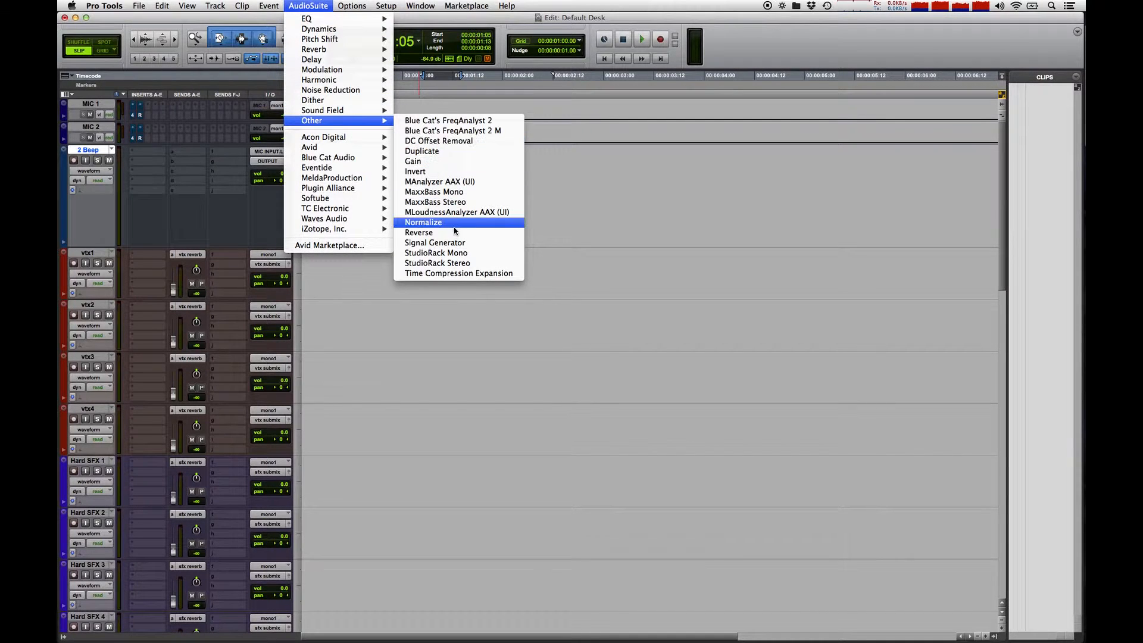
click(423, 222)
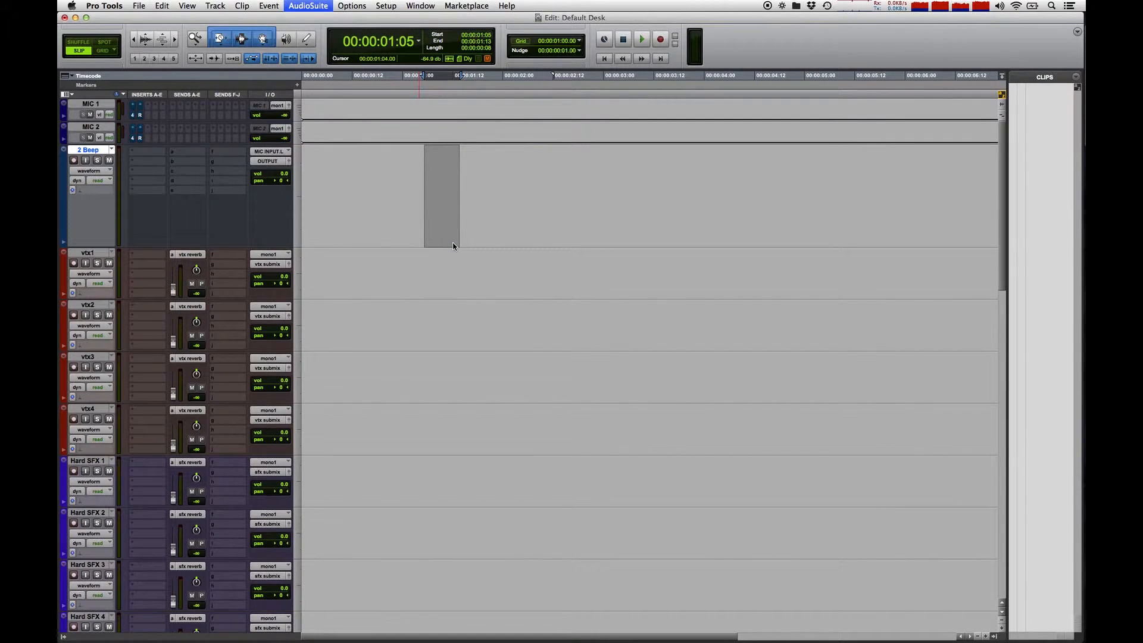
click(308, 5)
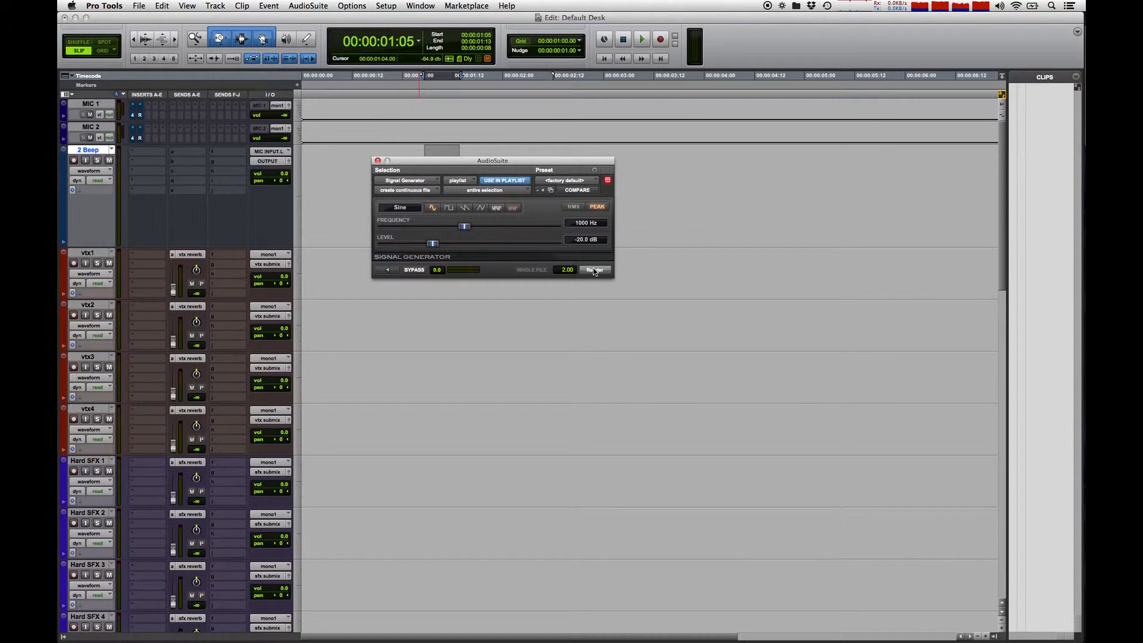
click(594, 269)
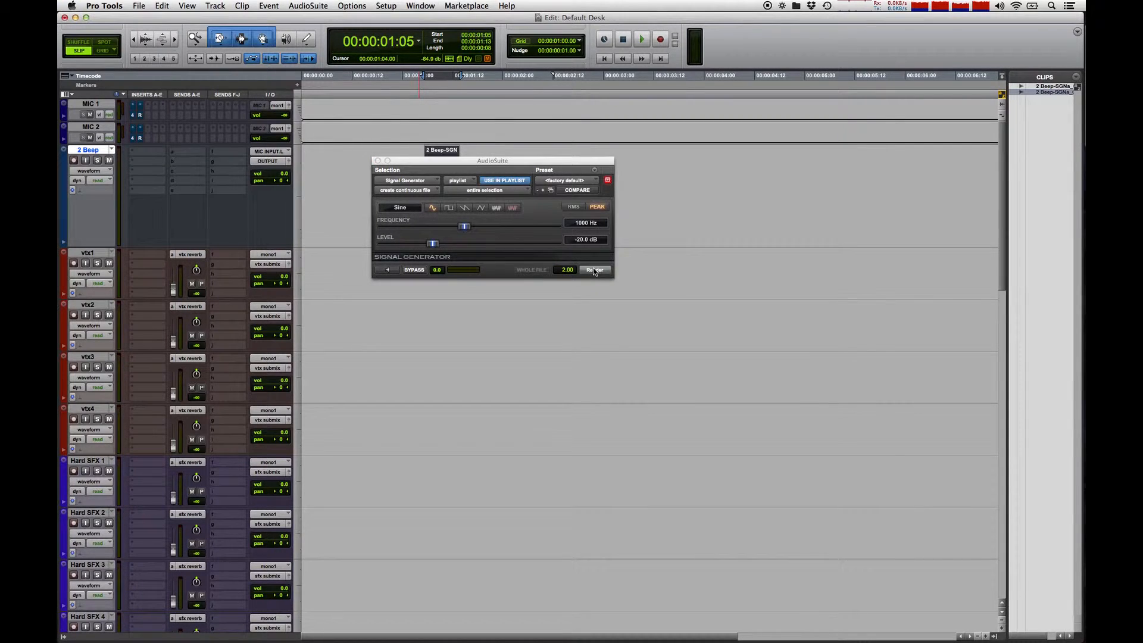
click(594, 270)
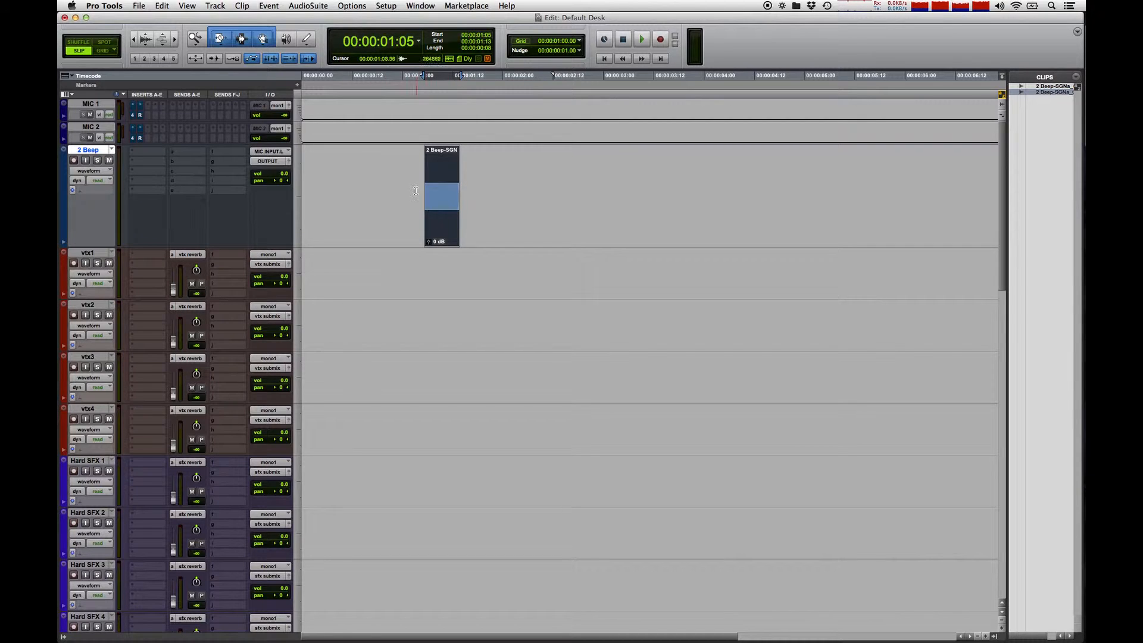
click(440, 196)
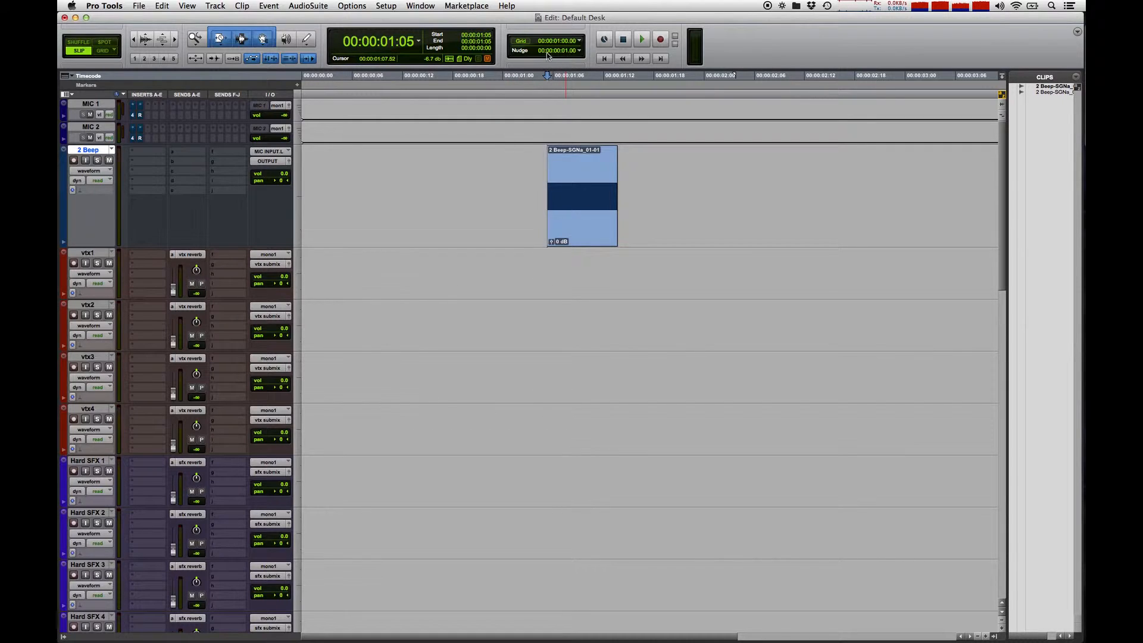
mouse_move(561, 60)
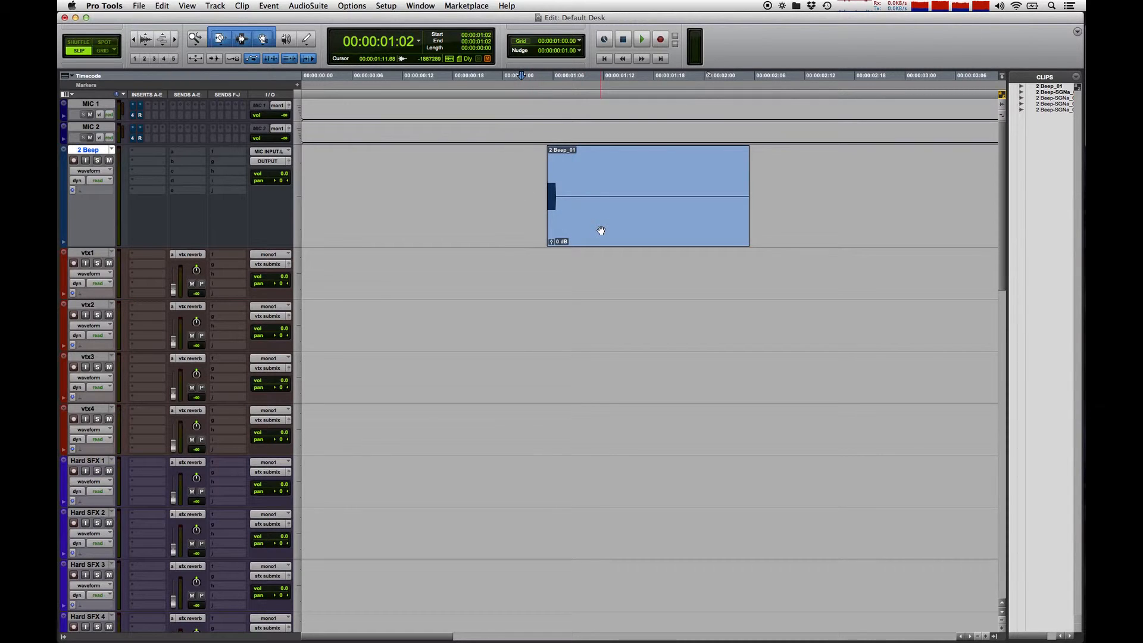
- In Spot mode, spot the 2 Beep clip to start at 00:00:58:00
click(107, 40)
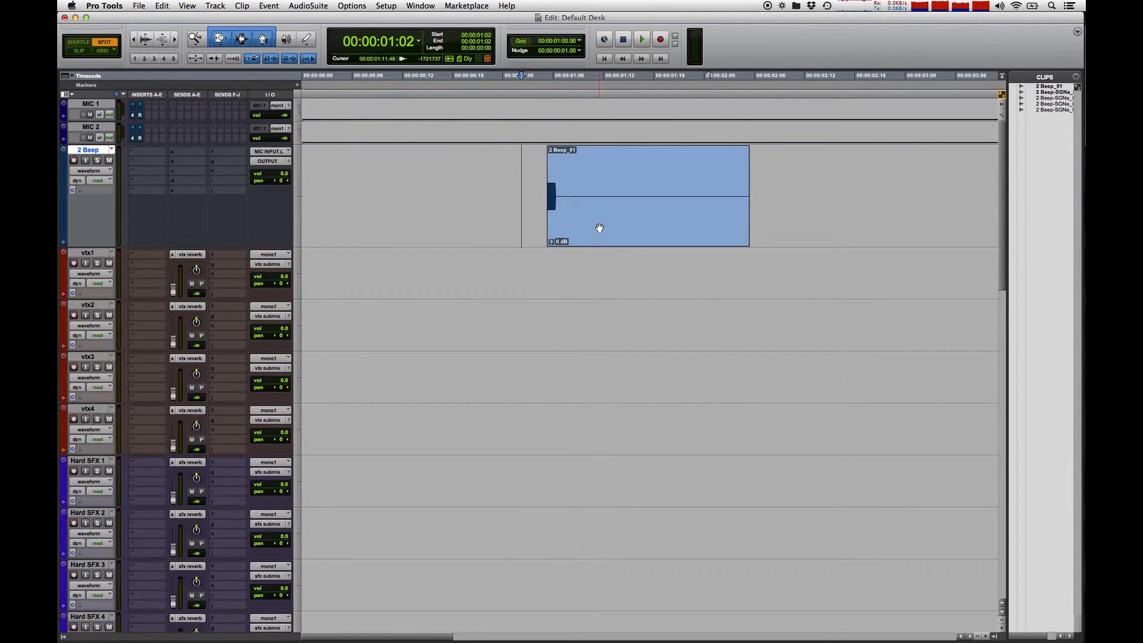
click(600, 227)
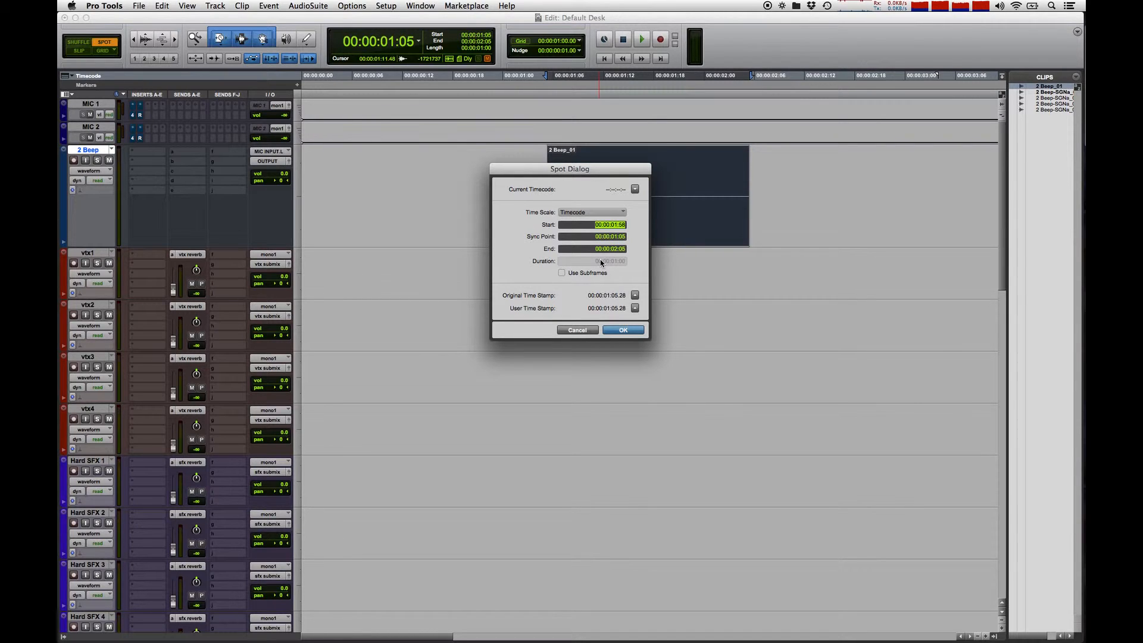
click(623, 330)
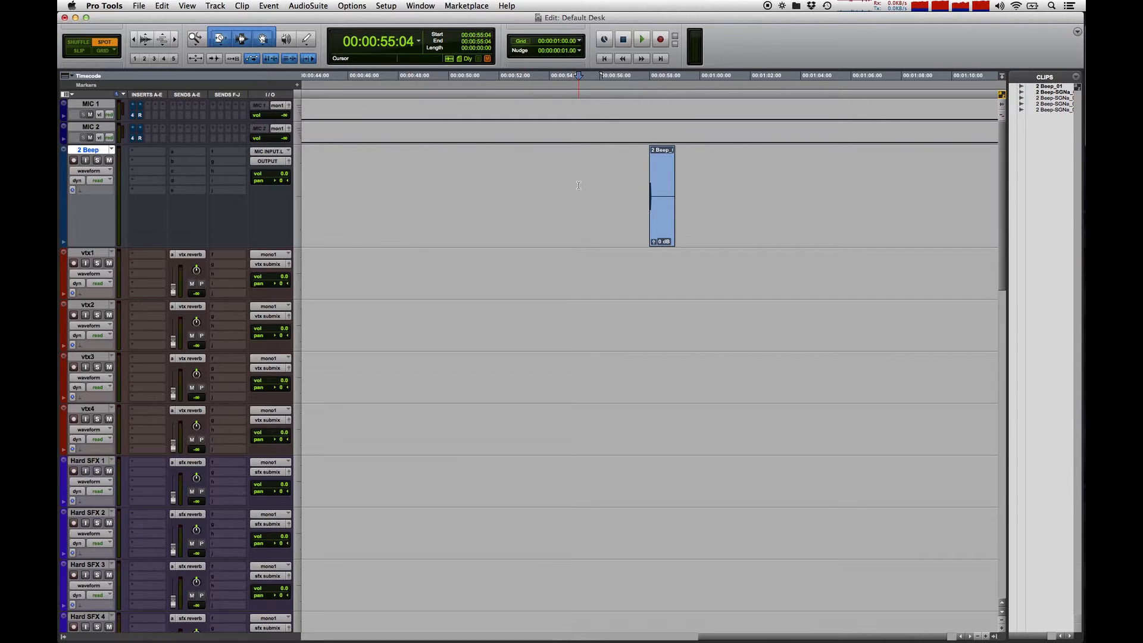
click(641, 39)
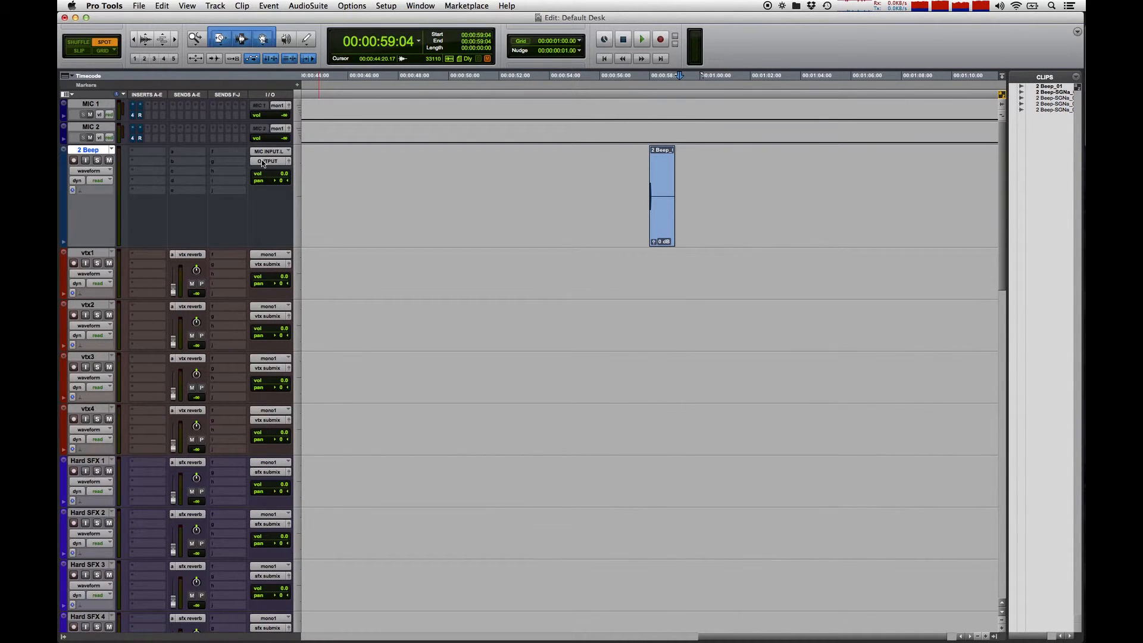
mouse_move(268, 162)
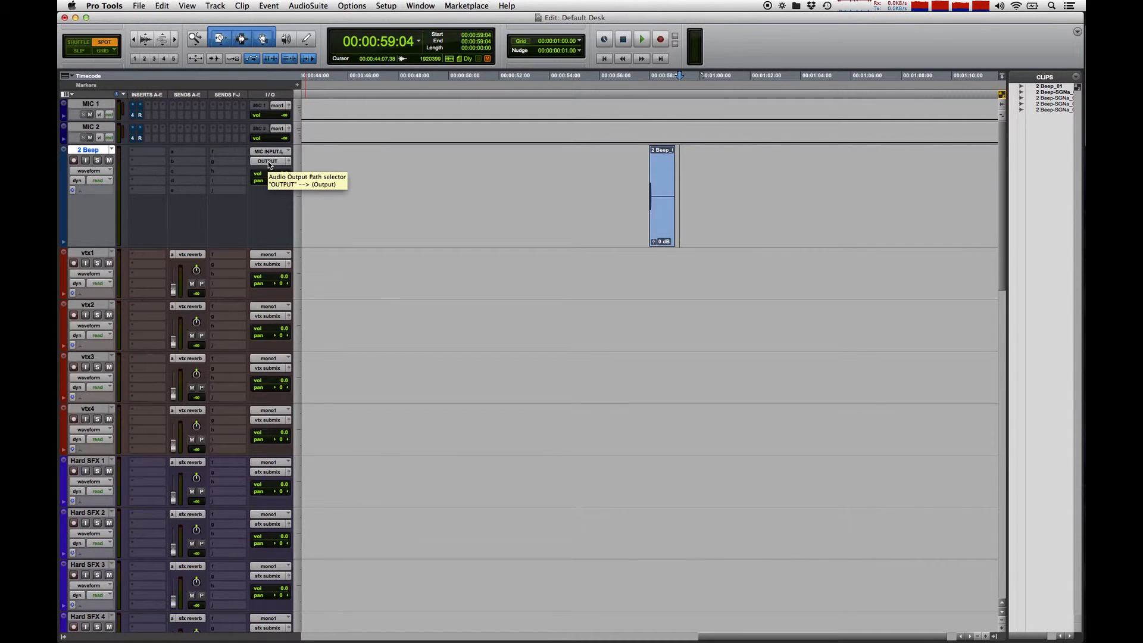
- Set the 2 Beep output to mix print, then add vtx print and mus print
click(267, 162)
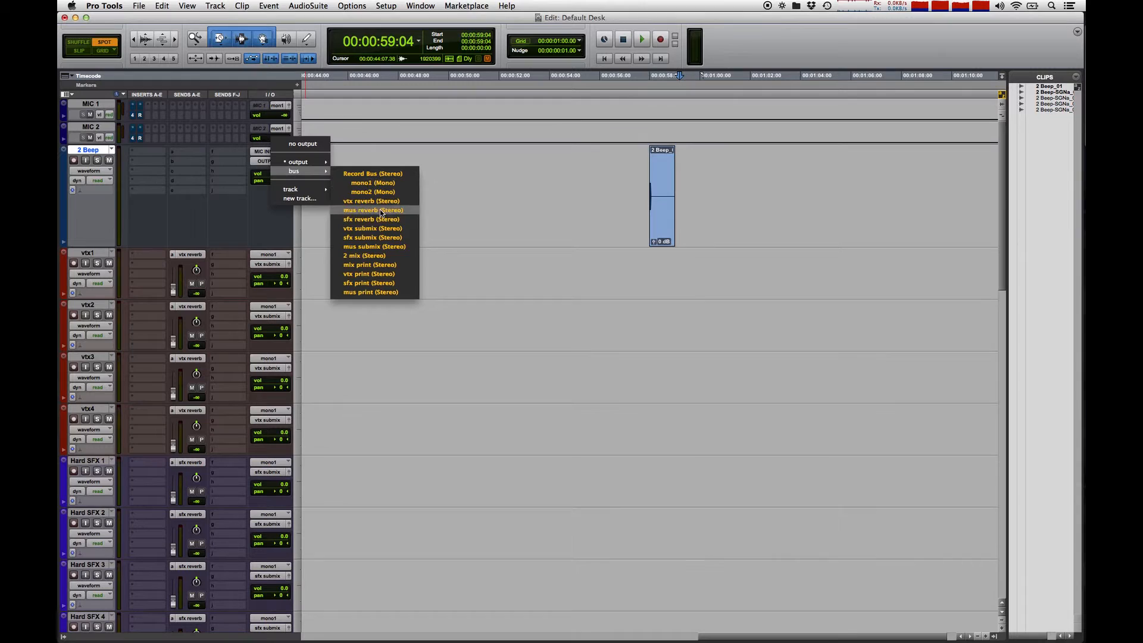
mouse_move(388, 265)
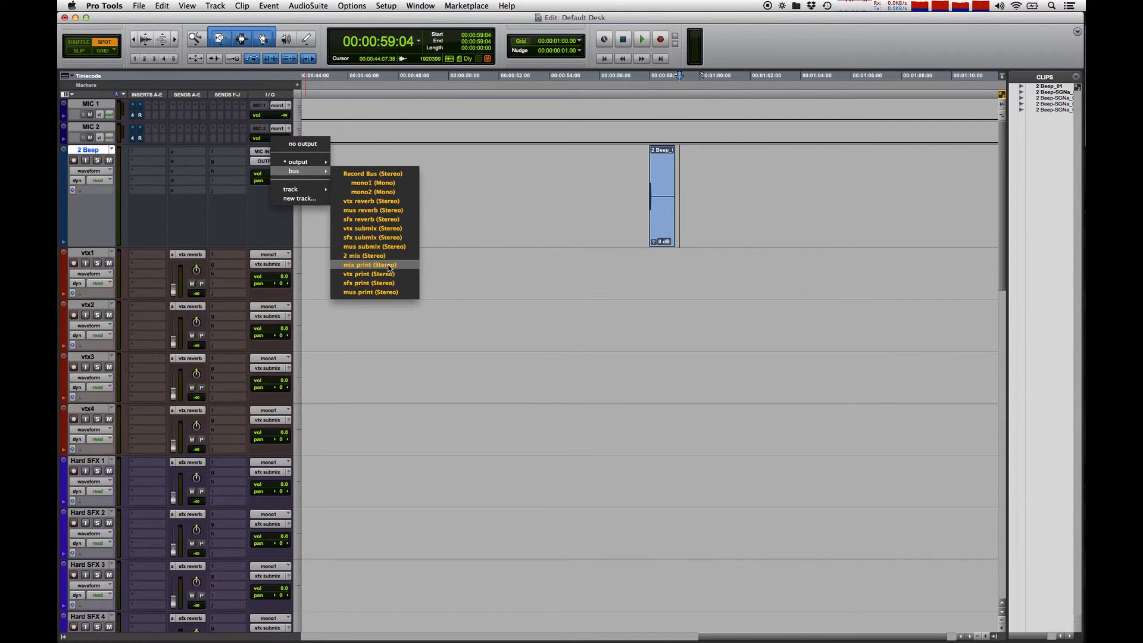
click(369, 265)
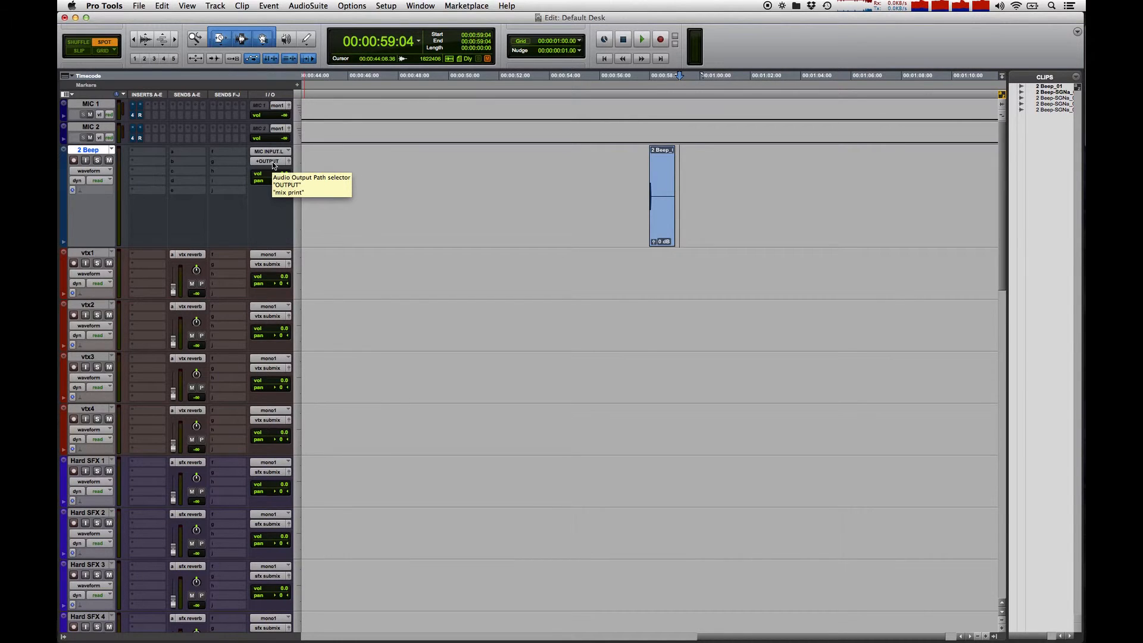
click(269, 161)
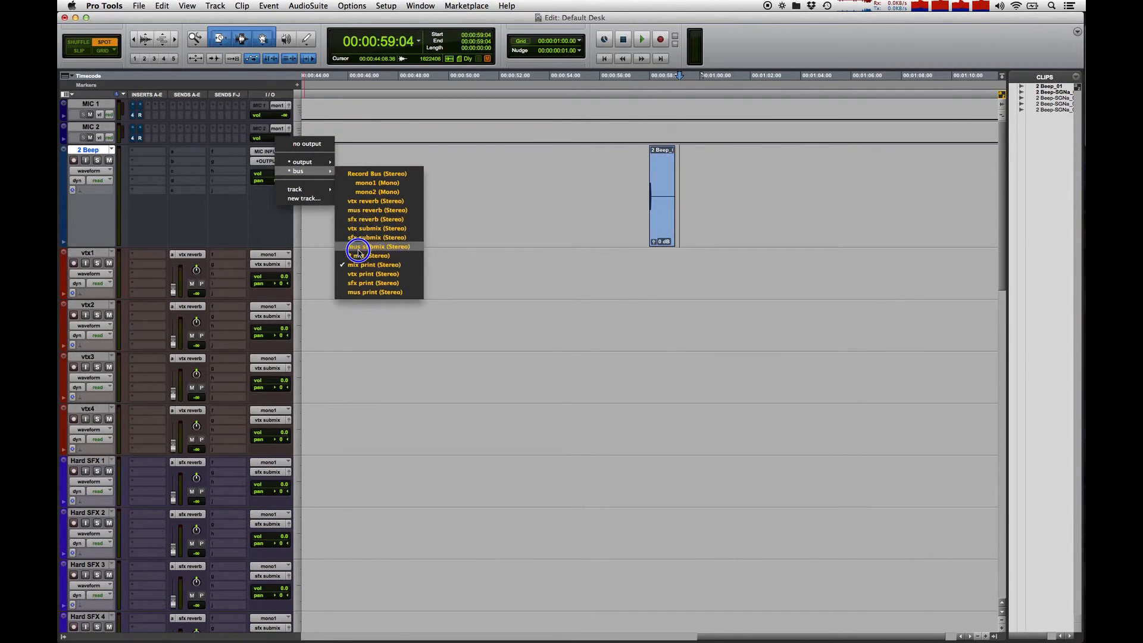
click(357, 246)
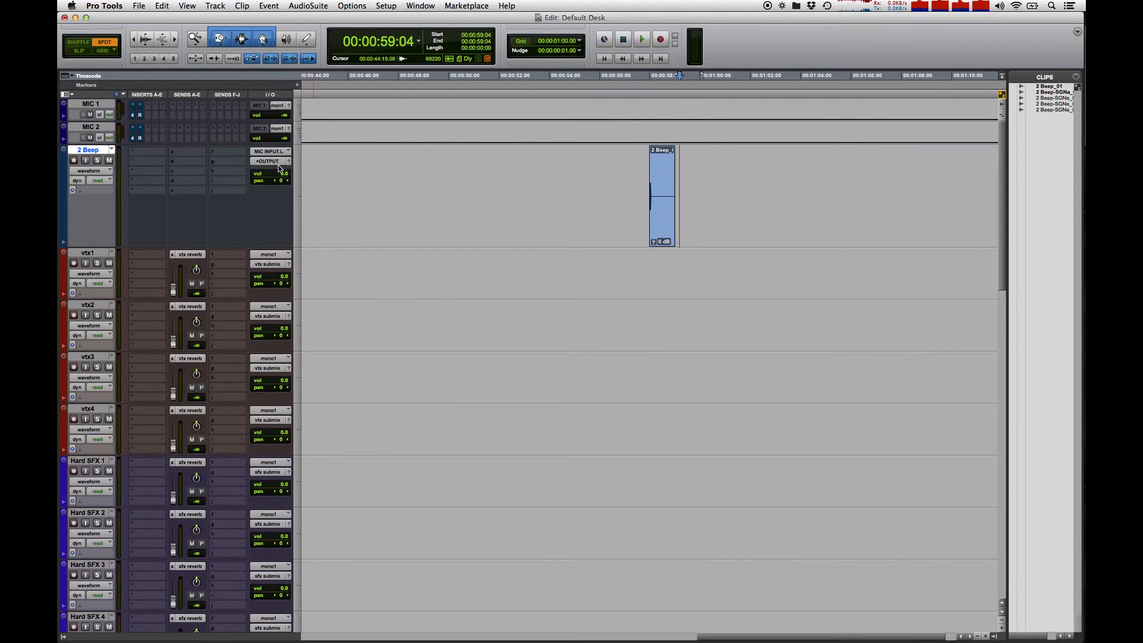
click(269, 161)
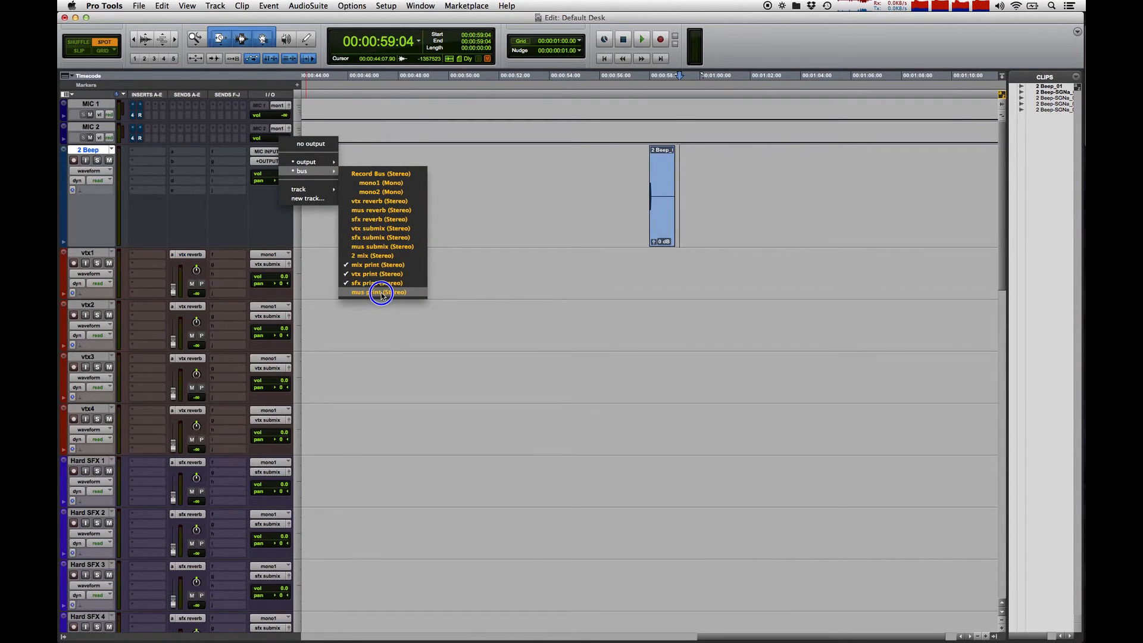
click(379, 291)
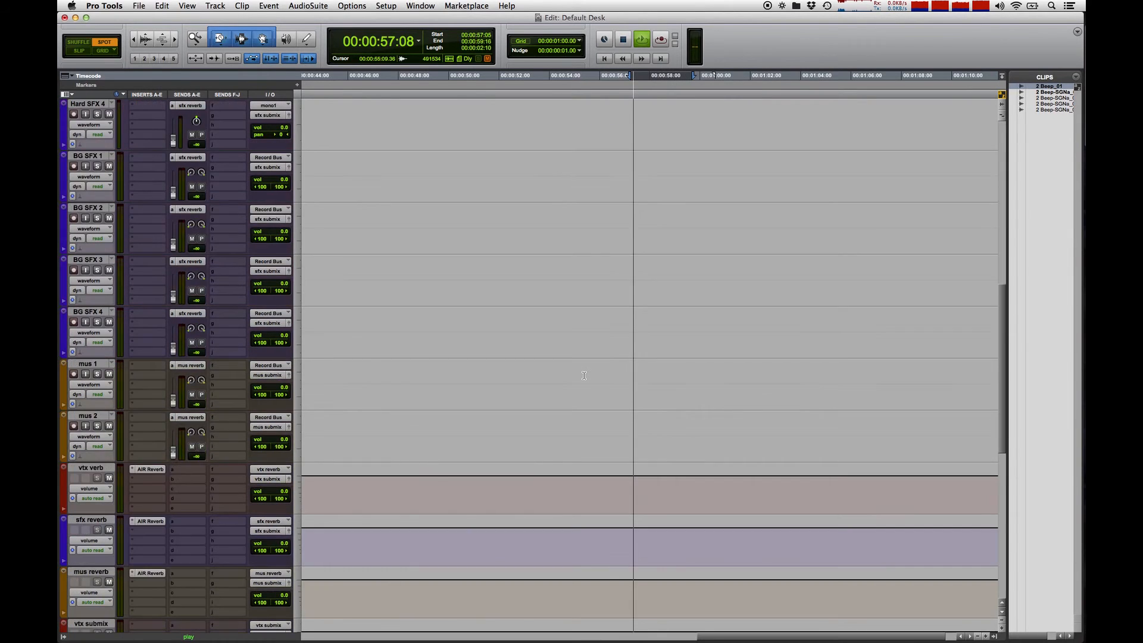
- Scroll down to bring the MIX, VTX, SFX and MUS PRINT tracks into view
scroll(down, 3)
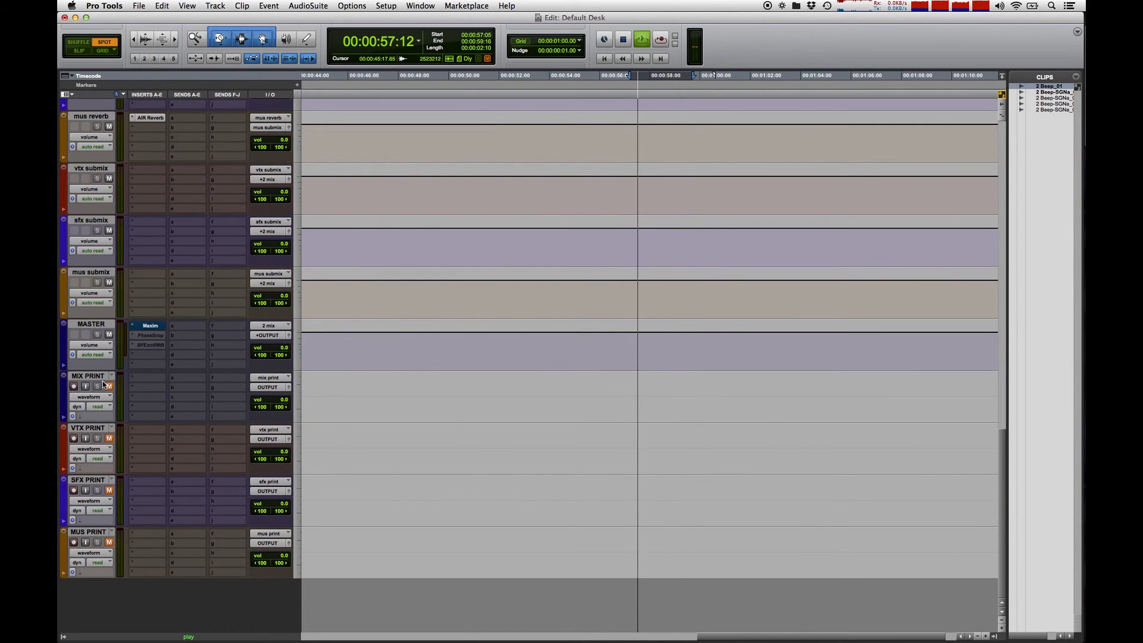